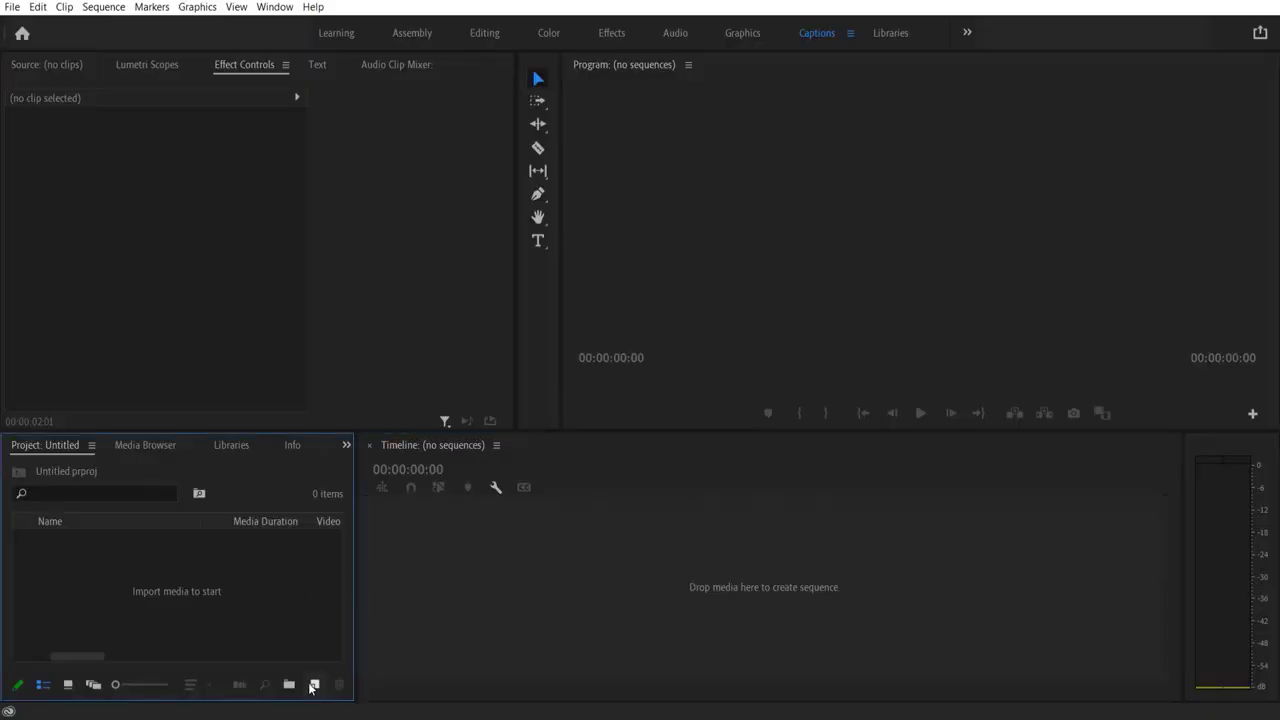
- Create a Black Video item and drag it onto the timeline as a new sequence
{"action": "left_click", "coordinate": [315, 685]}
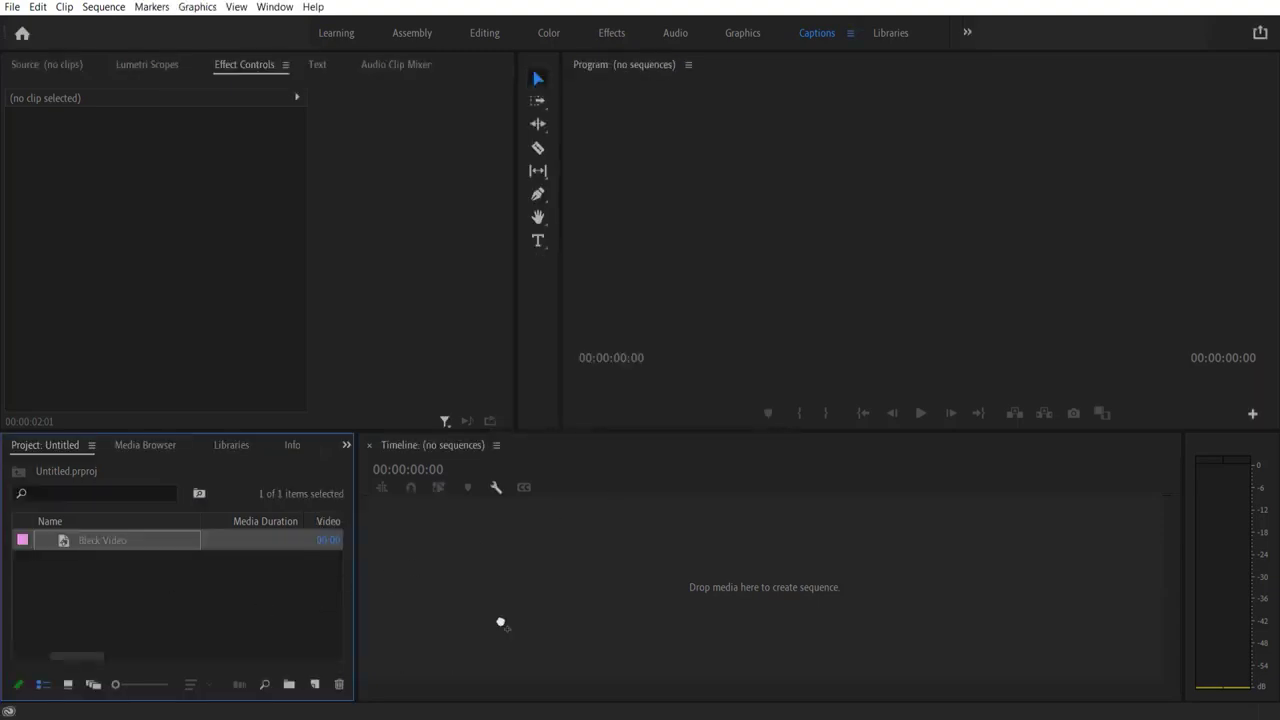
{"action": "left_click_drag", "start_coordinate": [102, 540], "coordinate": [690, 573]}
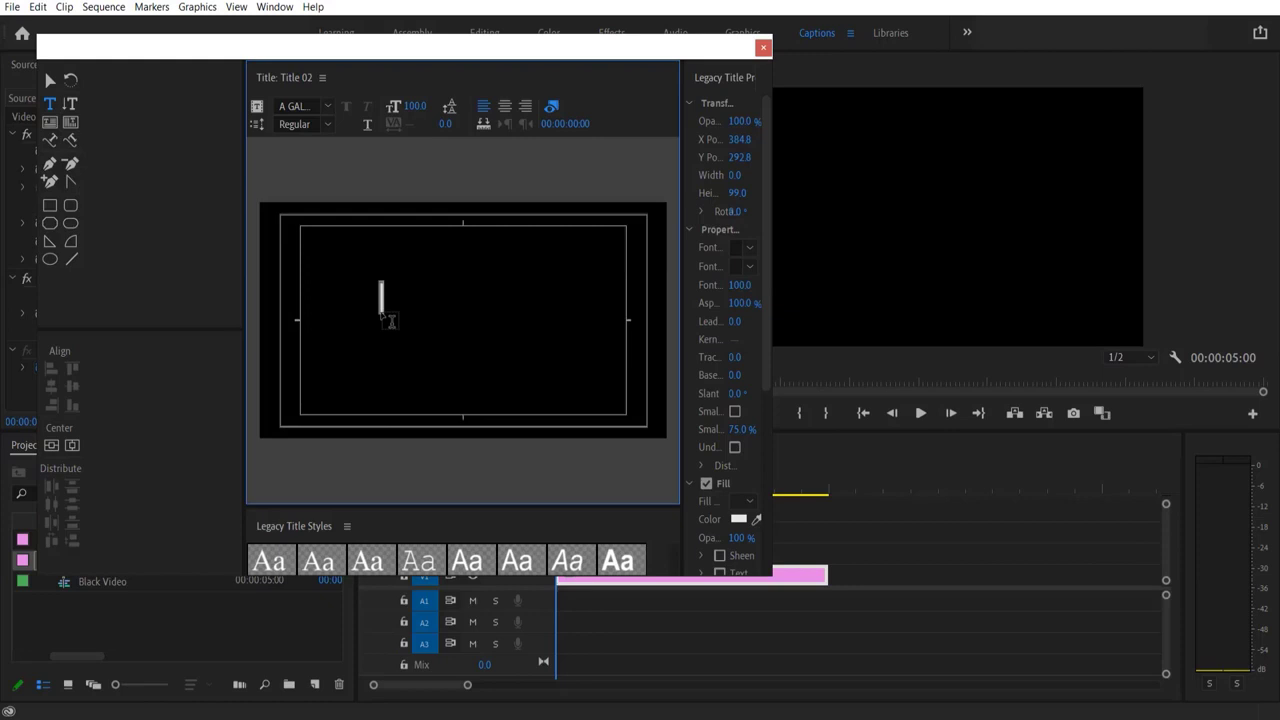
- Type 'COLOR TEXT' in Arial Black, centred horizontally and vertically
{"action": "type", "text": "COLOR TEXT"}
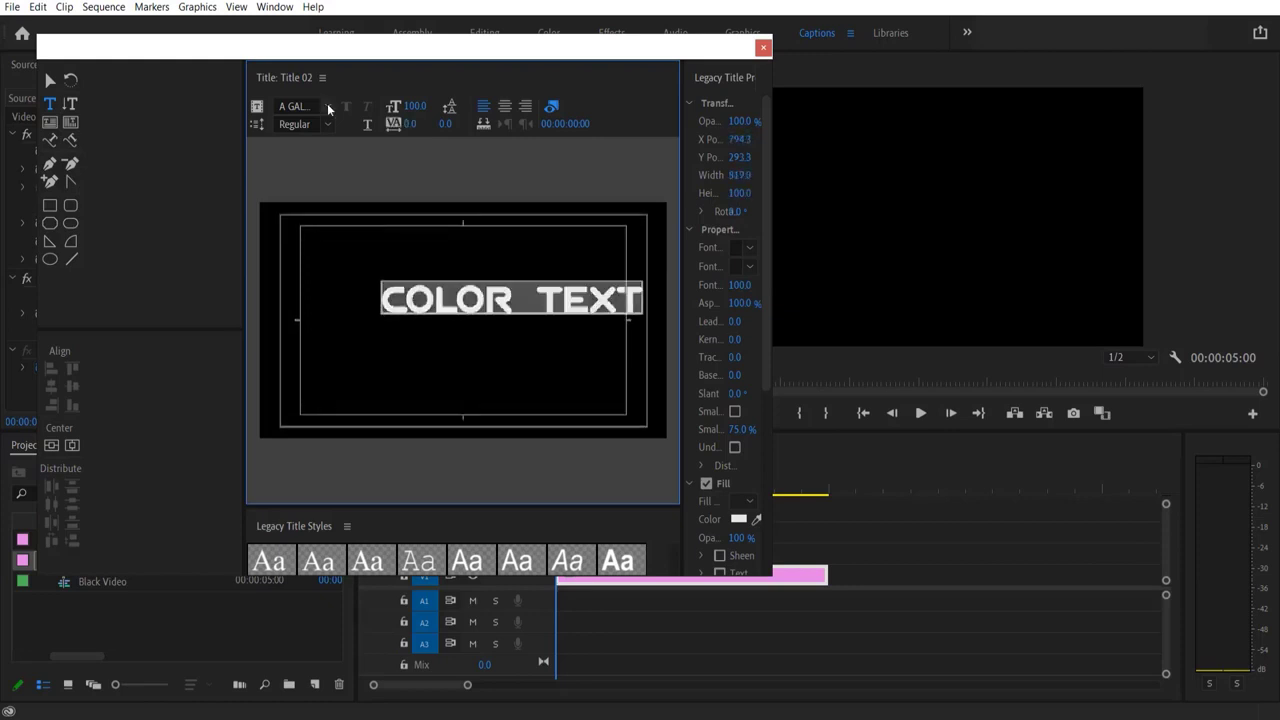
{"action": "left_click", "coordinate": [295, 106]}
{"action": "type", "text": "Arial"}
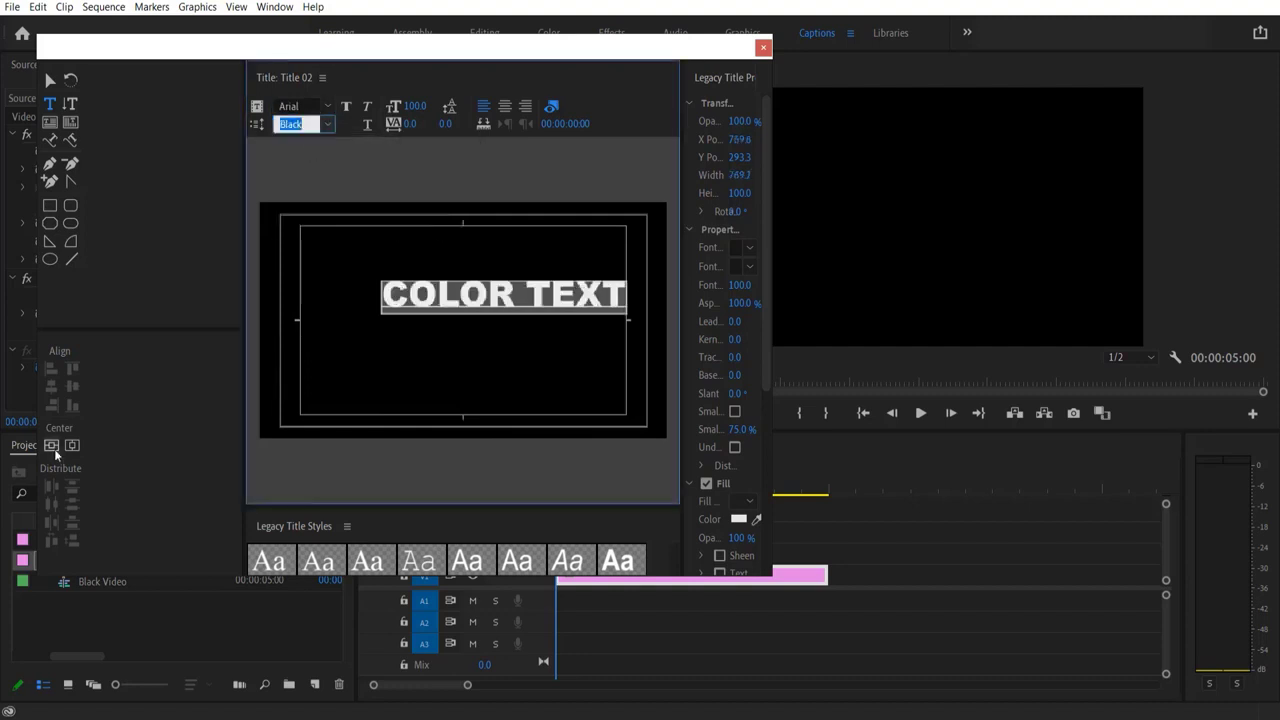
{"action": "left_click", "coordinate": [71, 445]}
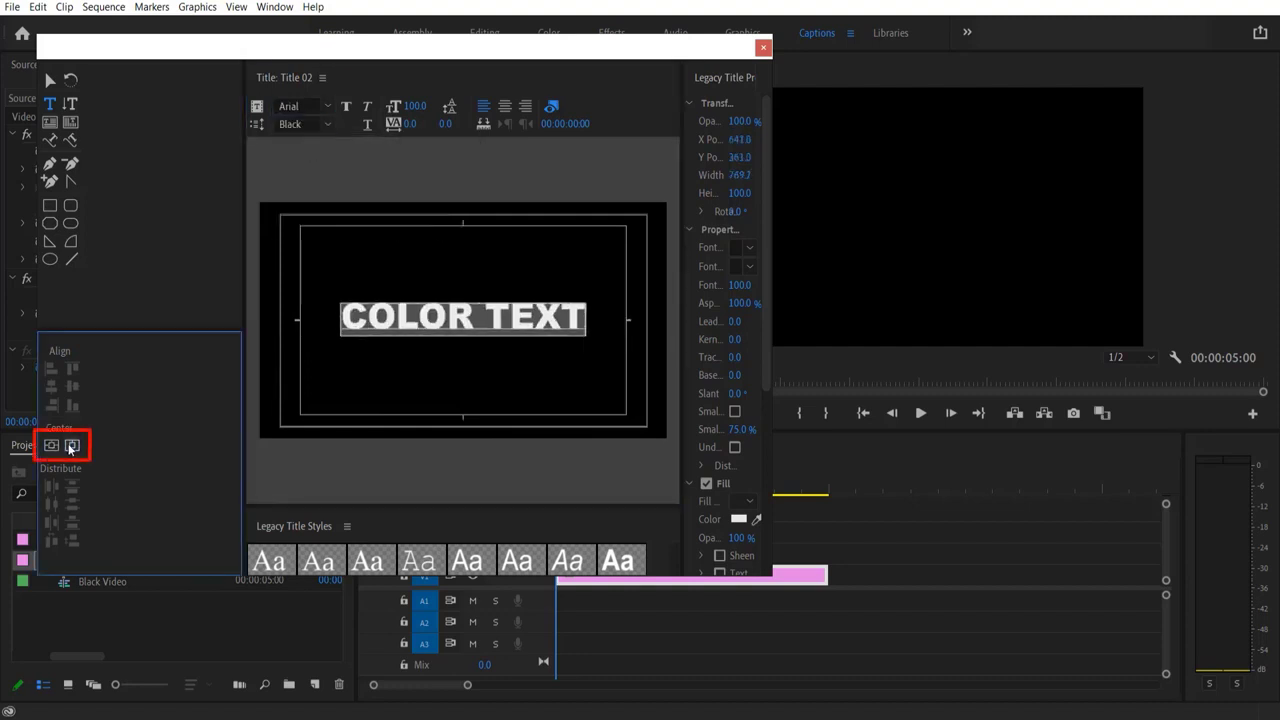
{"action": "left_click", "coordinate": [71, 445]}
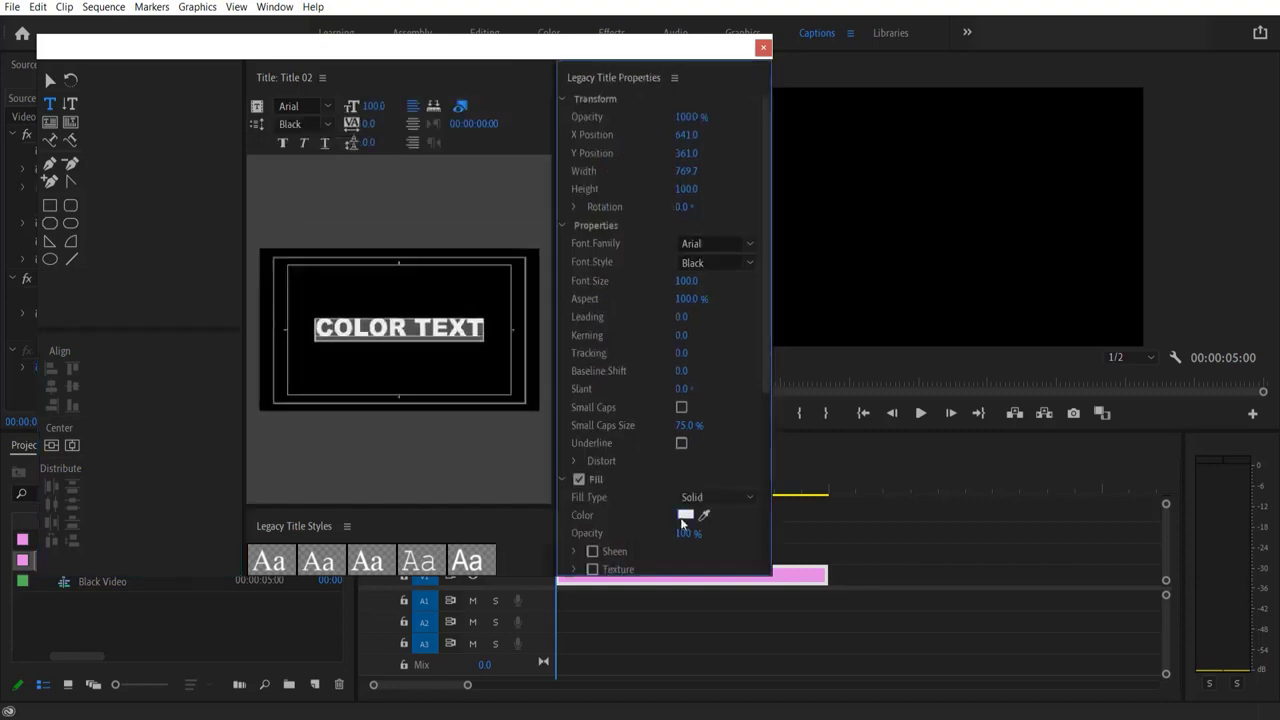
- Set the title fill colour to cyan and close the title editor
{"action": "left_click", "coordinate": [686, 514]}
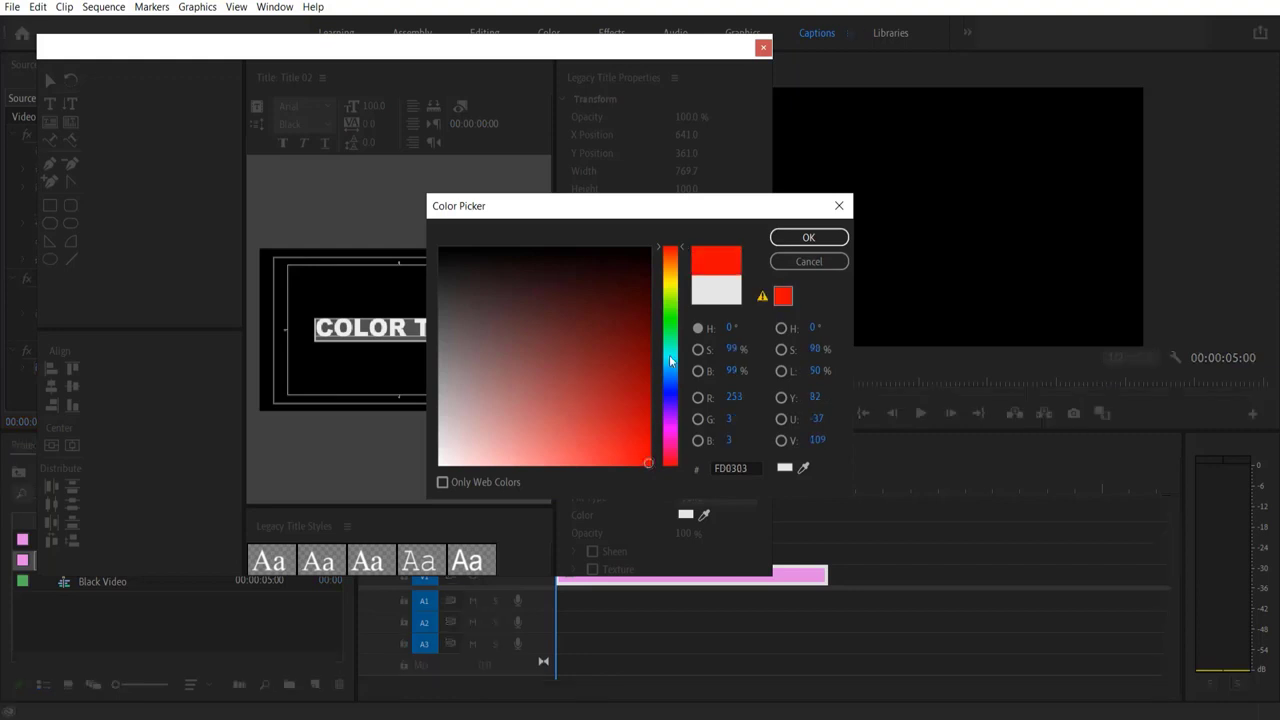
{"action": "left_click", "coordinate": [670, 360]}
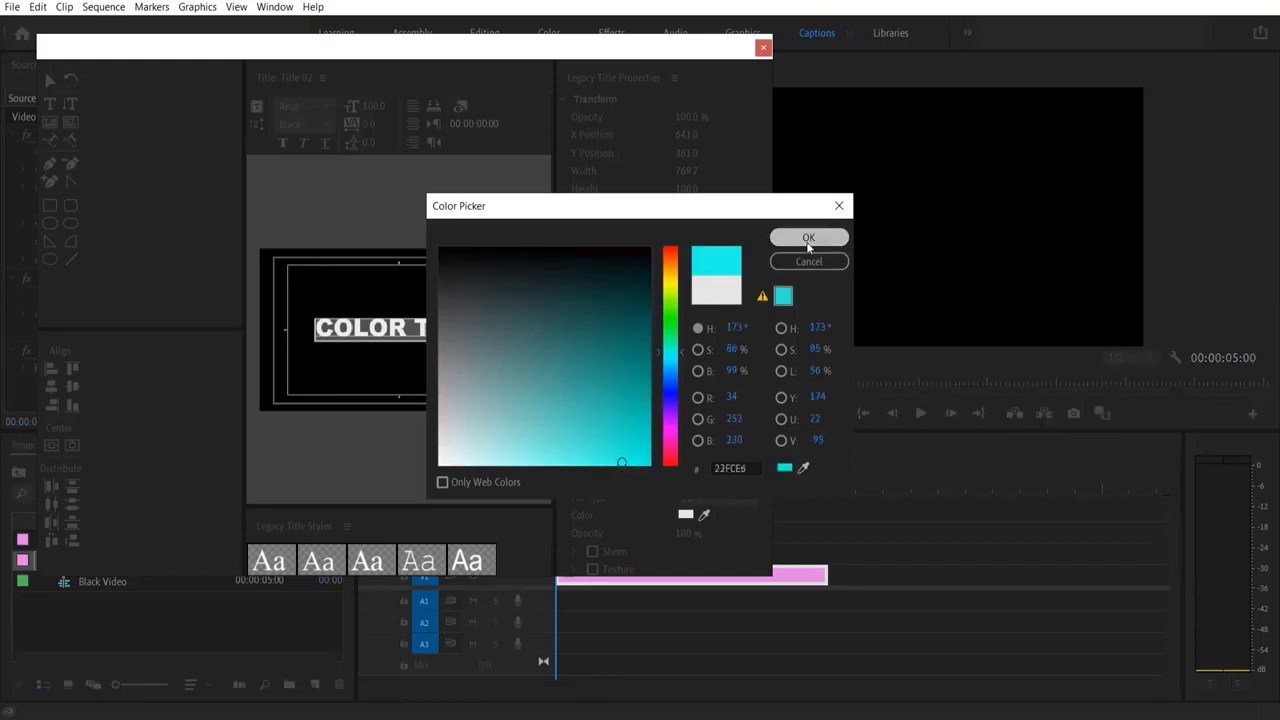
{"action": "left_click", "coordinate": [808, 238]}
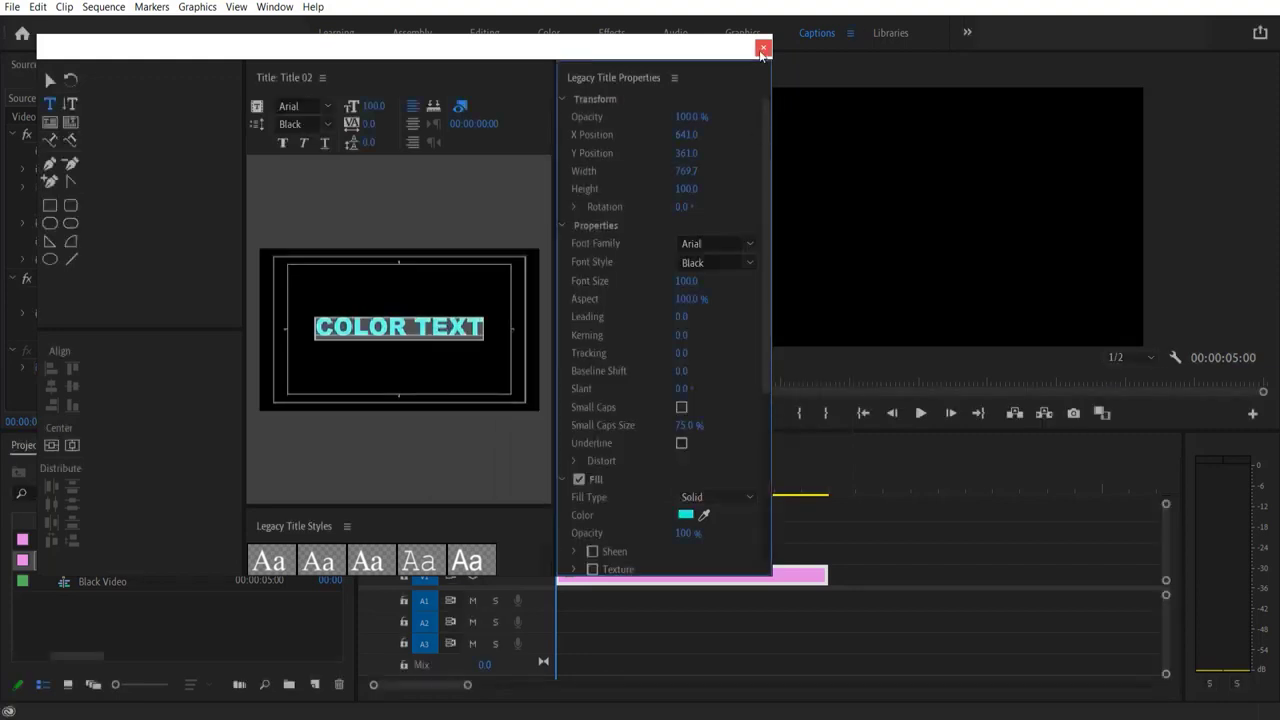
{"action": "left_click", "coordinate": [763, 48]}
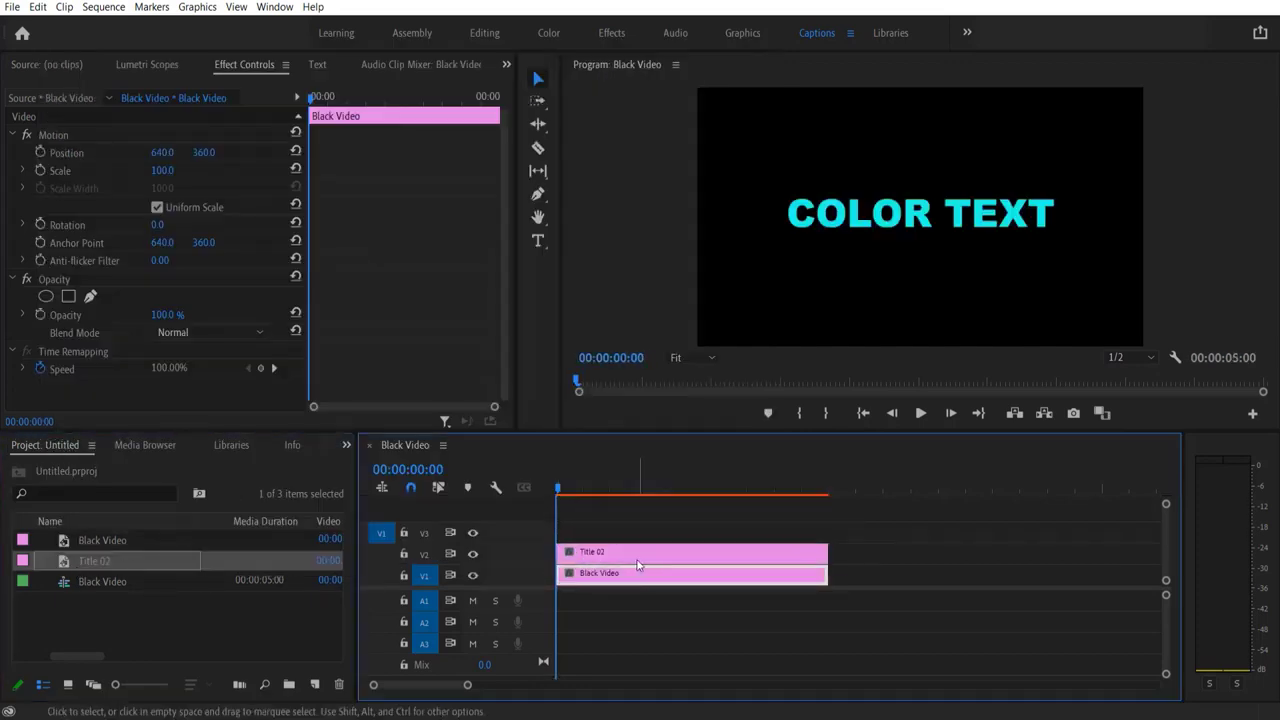
- Select Title 02, open the Effects panel, and search 'COLOR BA'
{"action": "left_click", "coordinate": [346, 444]}
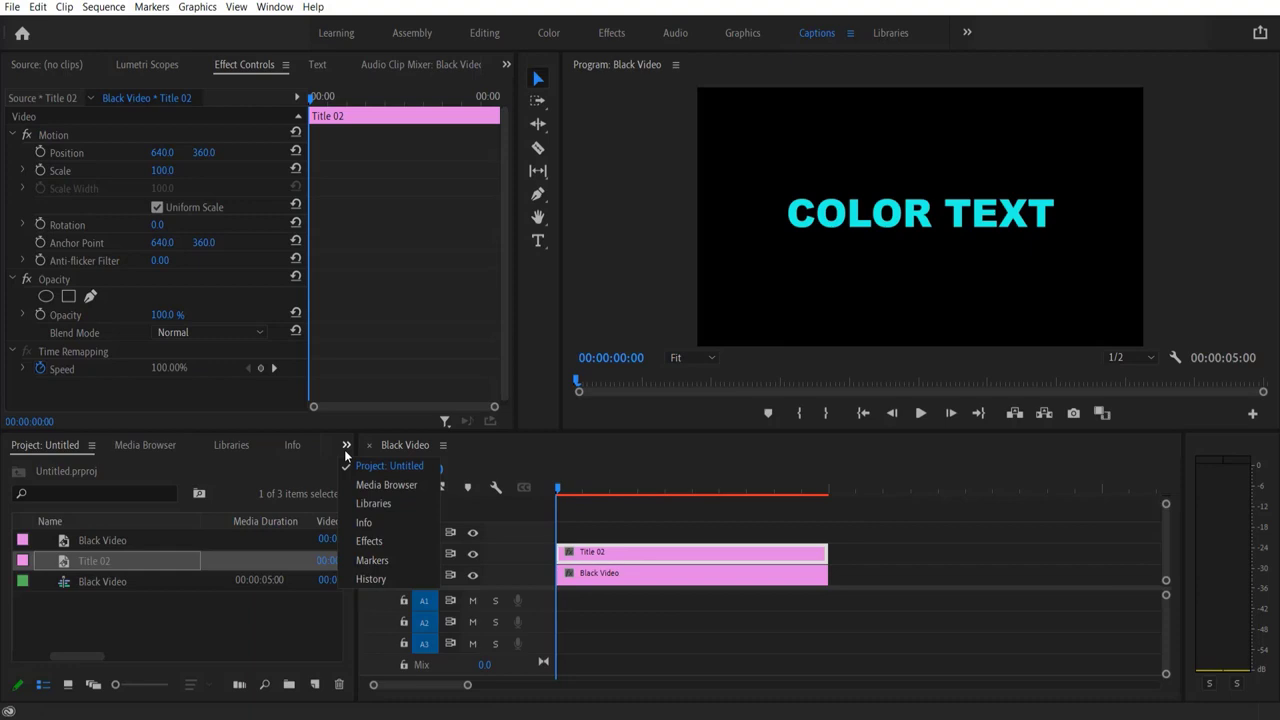
{"action": "left_click", "coordinate": [369, 541]}
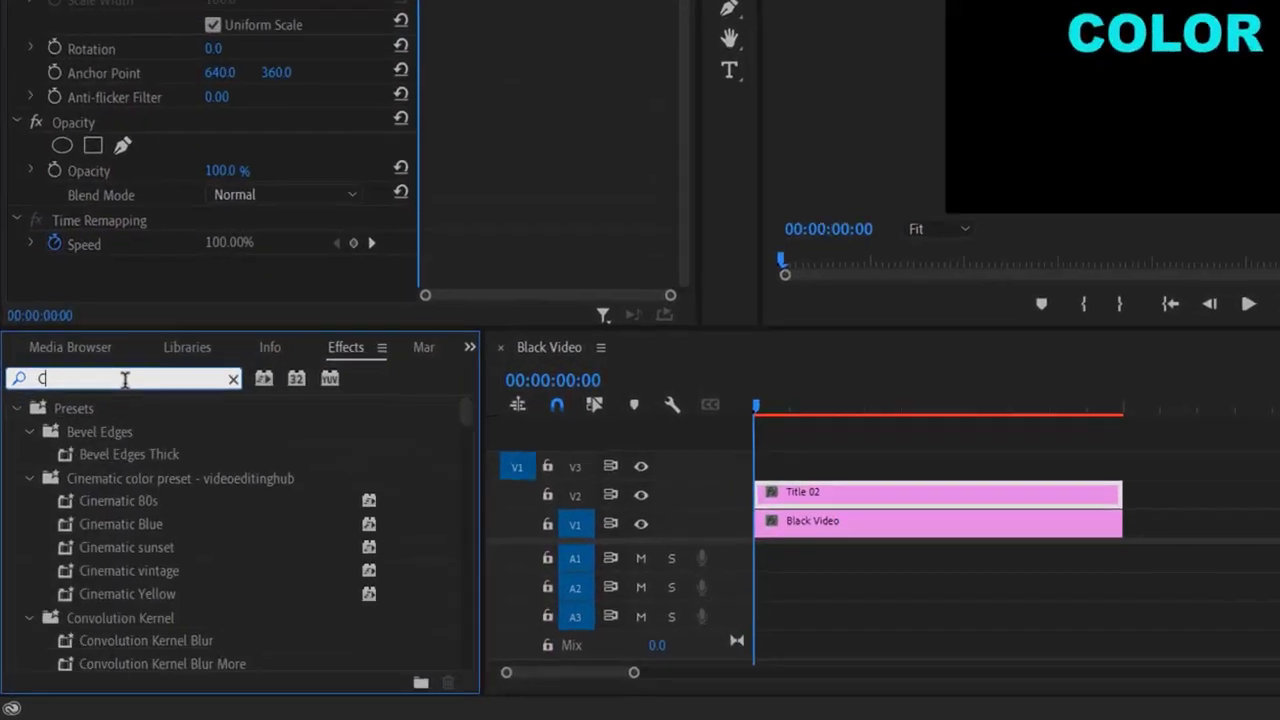
{"action": "type", "text": "OLOR BA"}
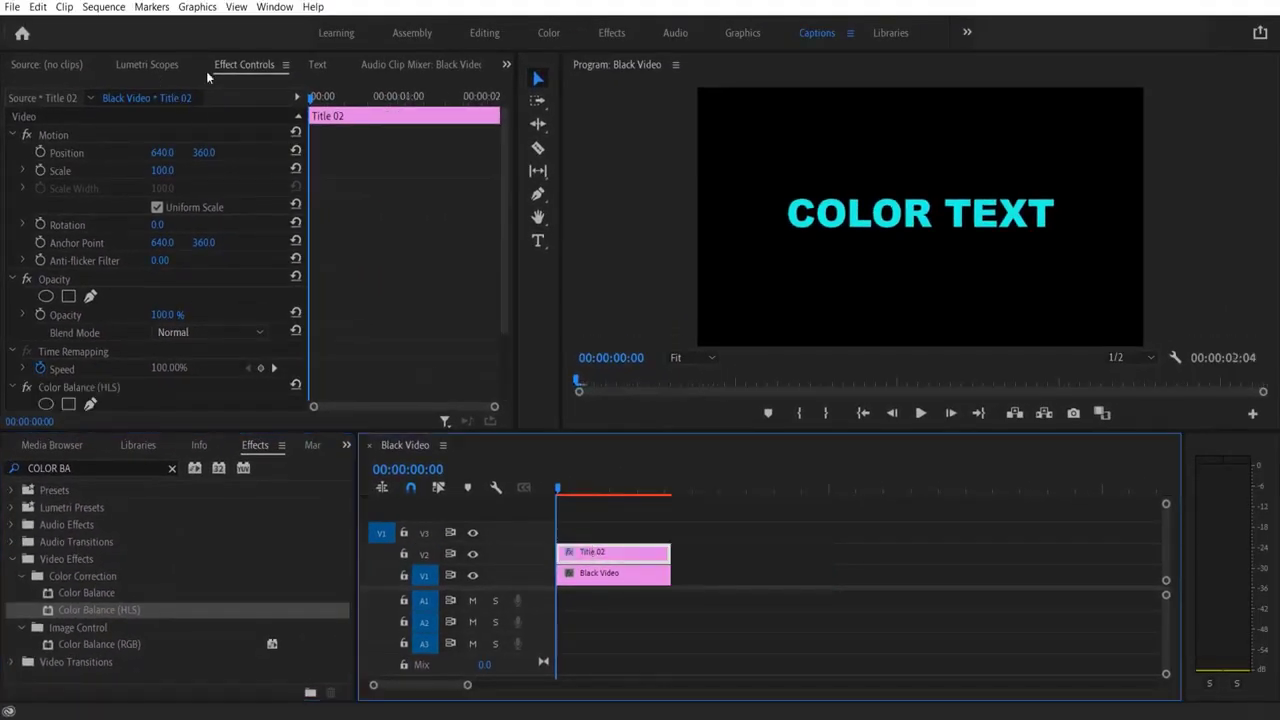
- Scroll Effect Controls down to the Color Balance (HLS) Hue setting
{"action": "scroll", "scroll_direction": "down", "scroll_amount": 3}
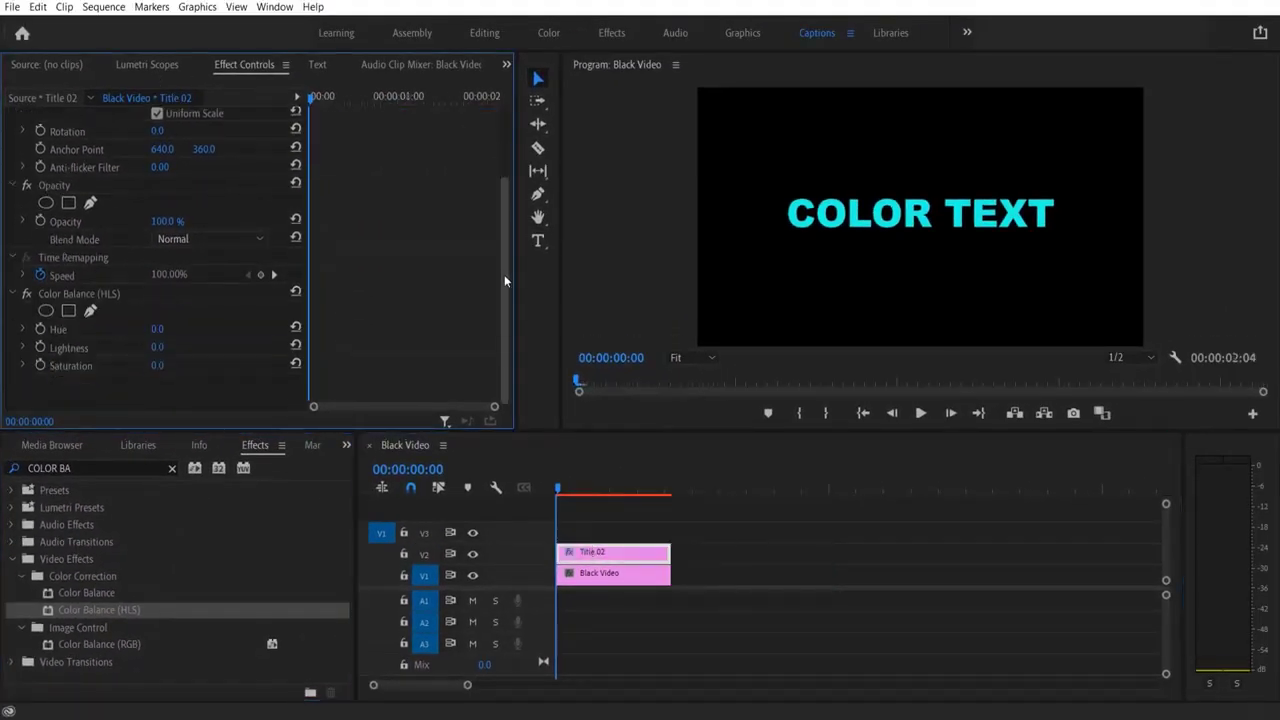